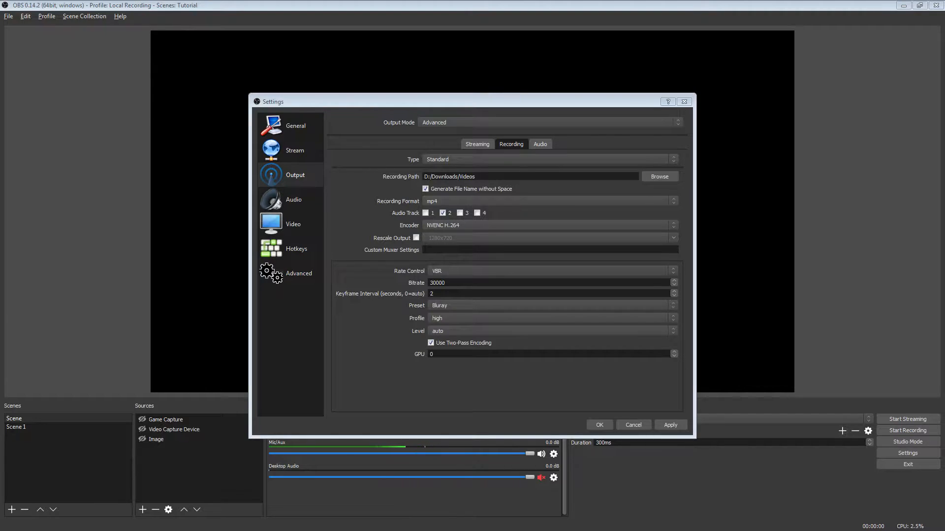
pyautogui.moveTo(328, 333)
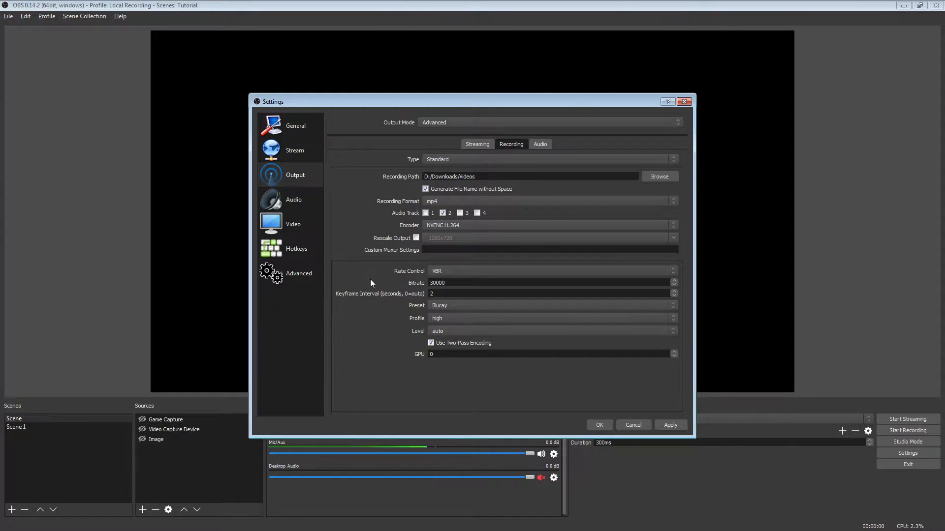
pyautogui.moveTo(452, 201)
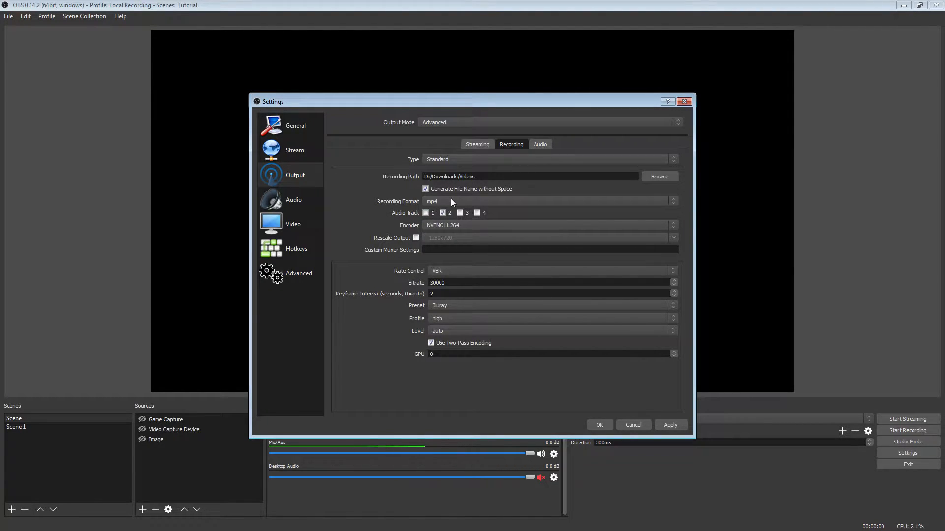
pyautogui.moveTo(336, 194)
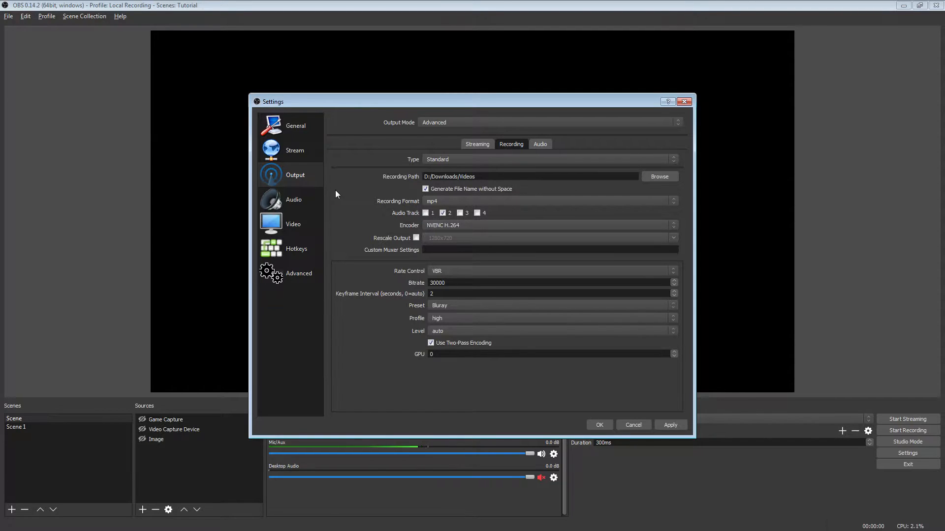
pyautogui.moveTo(419, 205)
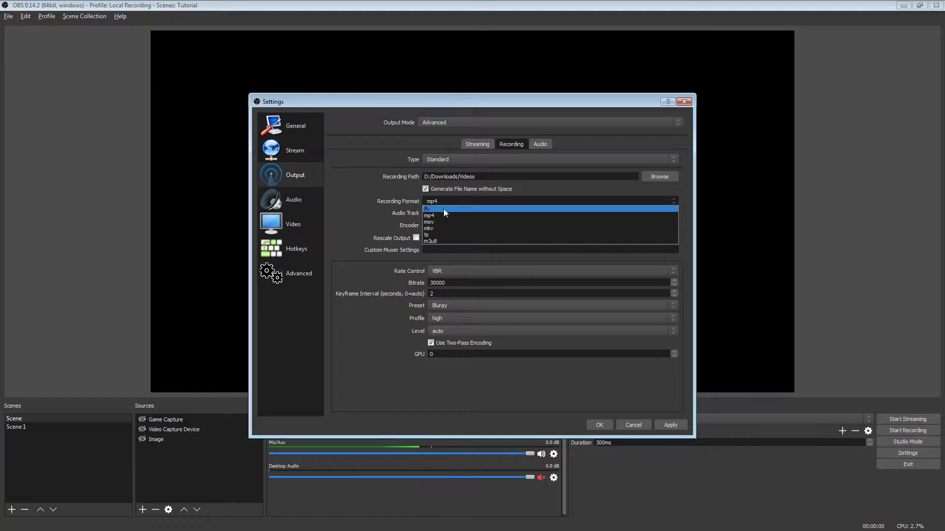
# Step: Keep mp4 as the recording format and review the per-track audio bitrates
pyautogui.click(430, 215)
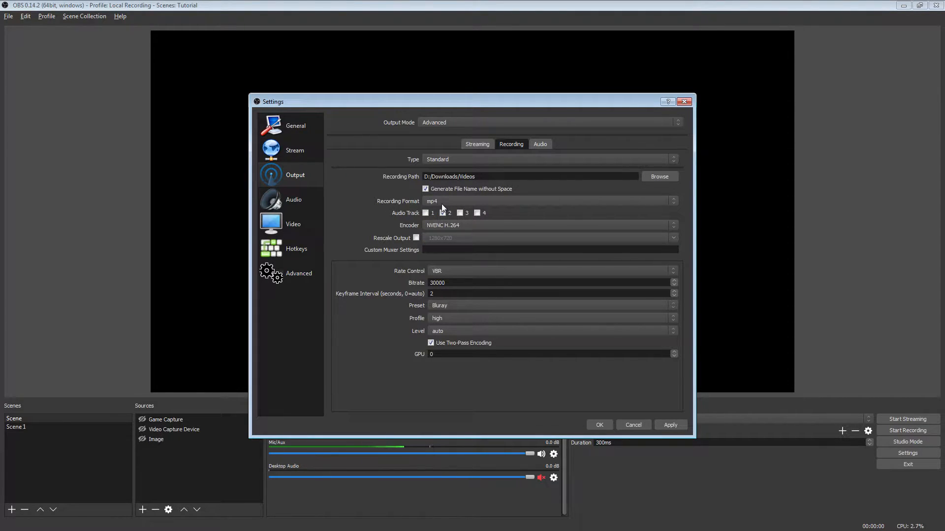
pyautogui.click(442, 212)
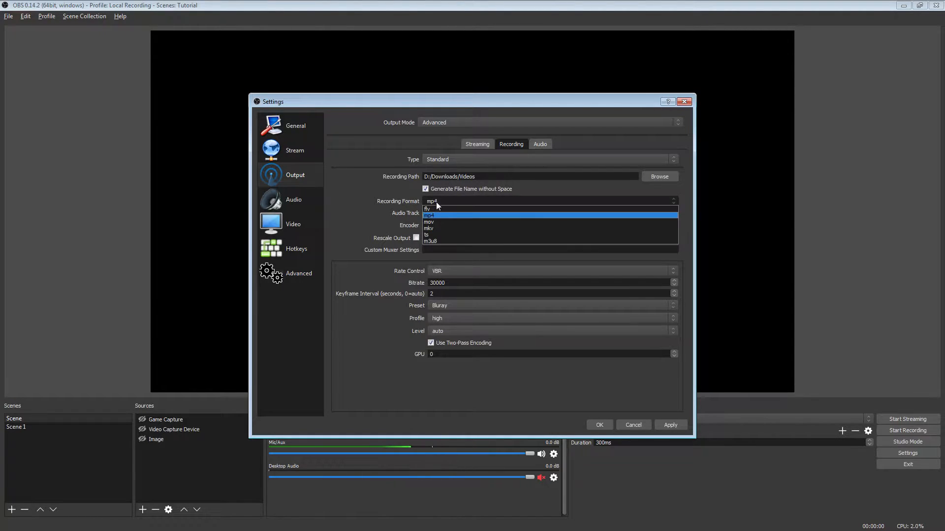
pyautogui.click(429, 215)
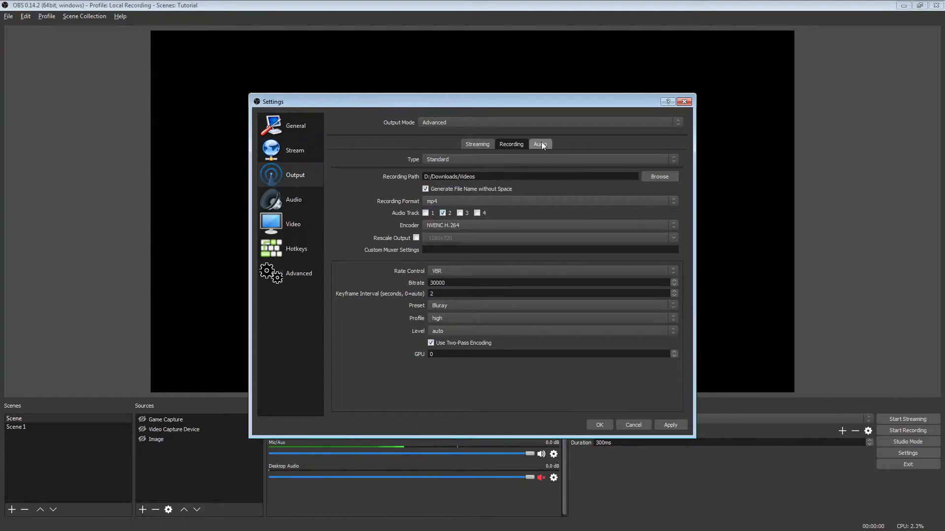
pyautogui.click(540, 143)
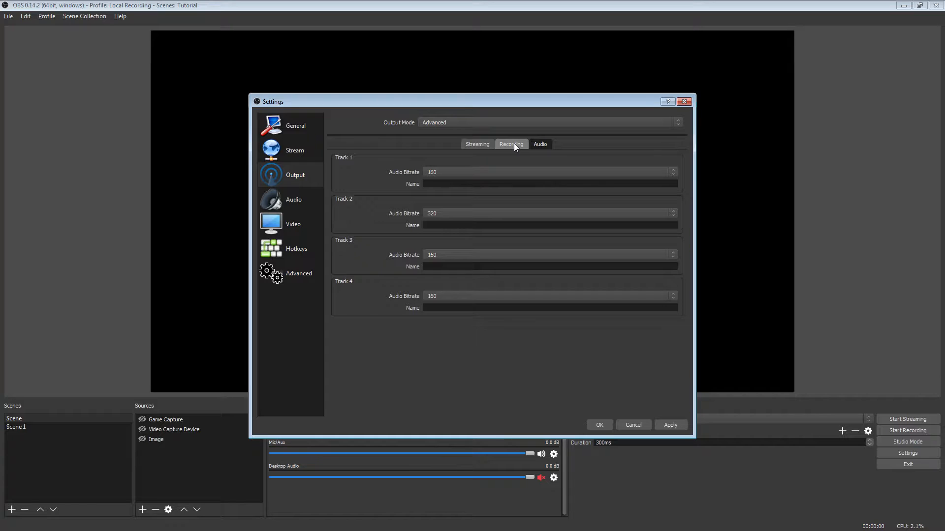
pyautogui.click(511, 145)
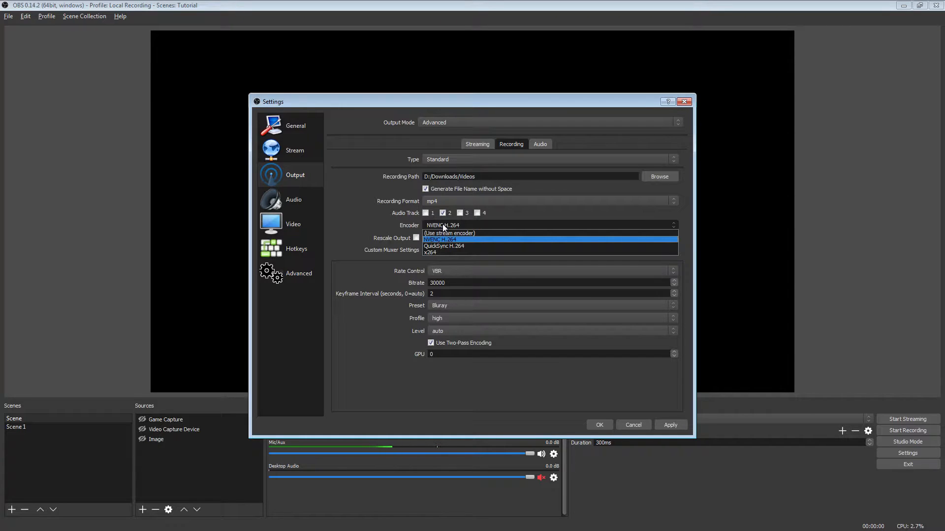
pyautogui.moveTo(443, 241)
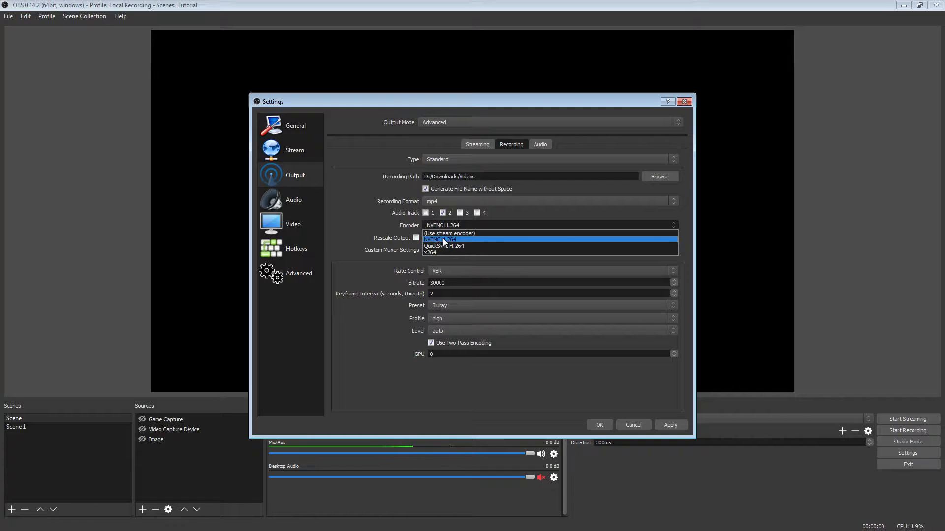
# Step: Keep NVENC H.264 and confirm 1920x1080 video at 60 FPS with Bilinear downscale
pyautogui.click(440, 240)
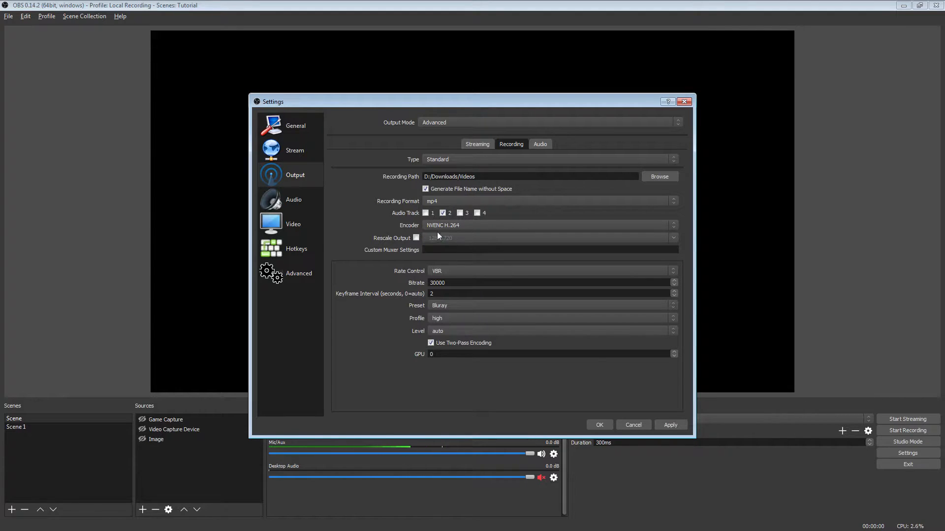
pyautogui.click(293, 223)
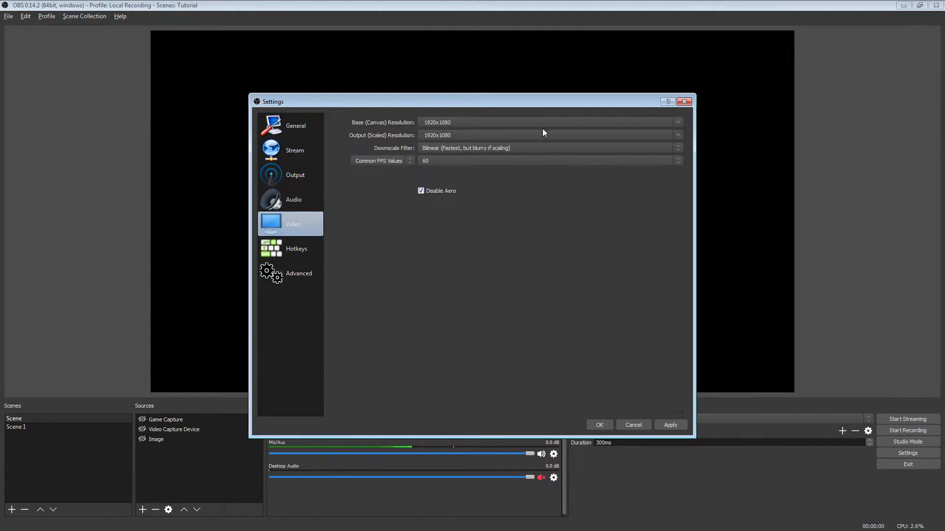
pyautogui.moveTo(443, 163)
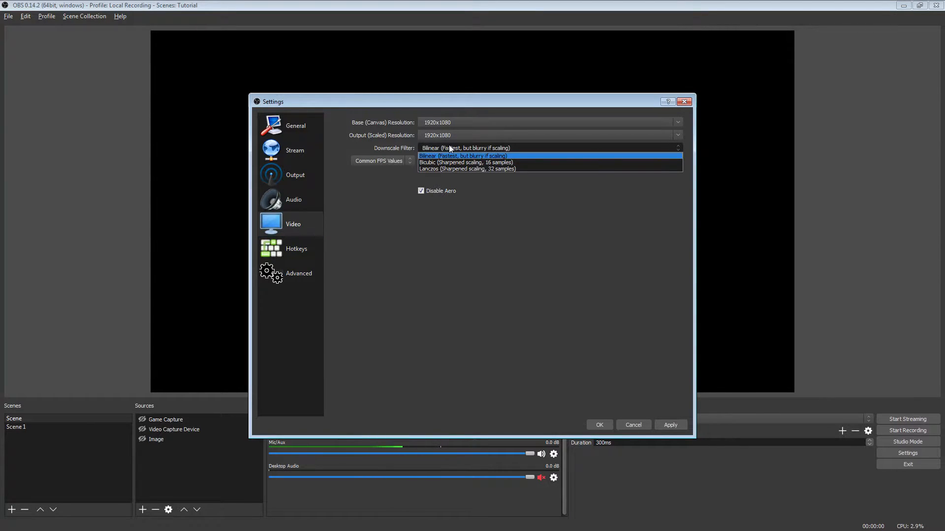
pyautogui.moveTo(477, 158)
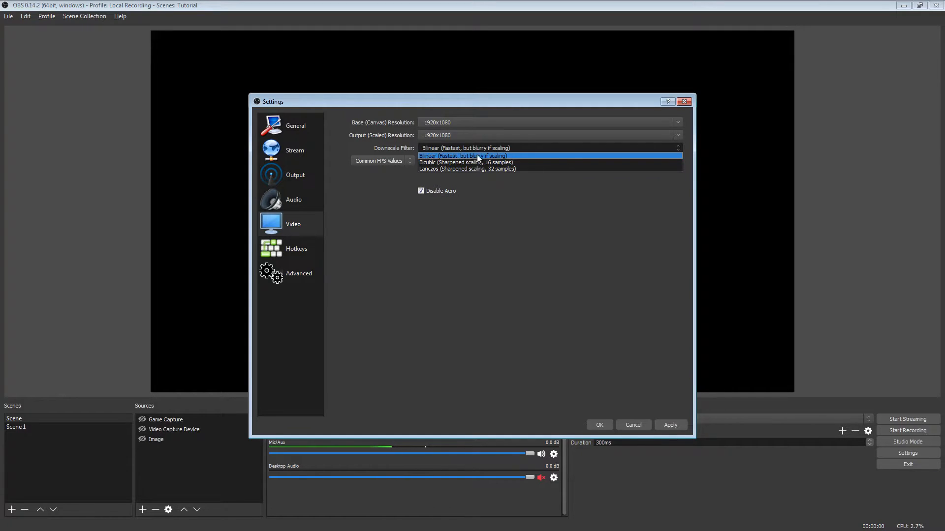
pyautogui.click(463, 155)
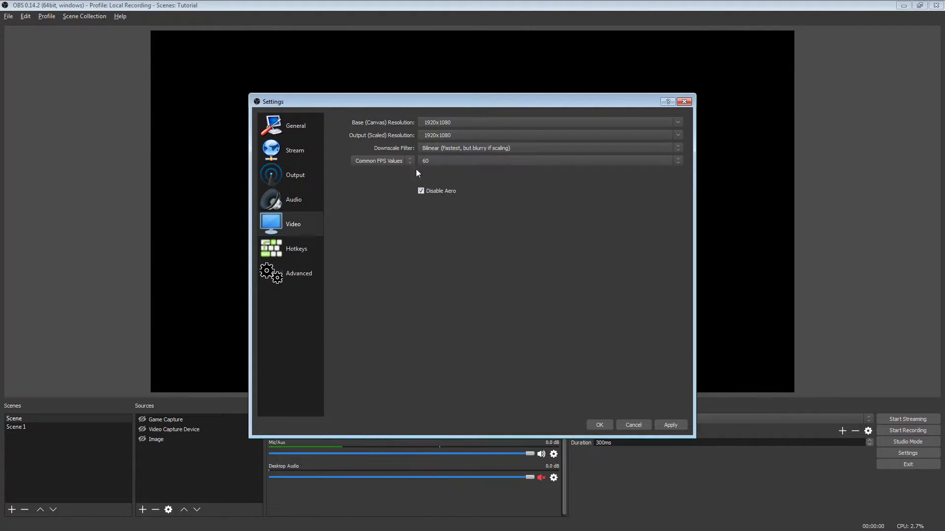
pyautogui.click(295, 175)
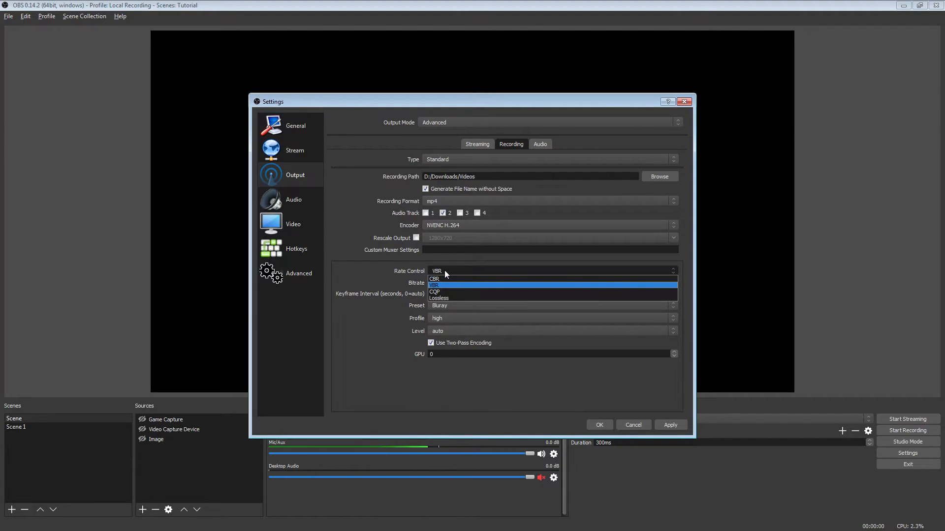
# Step: Keep VBR rate control with bitrate 30000 and set keyframe interval to 2
pyautogui.click(433, 285)
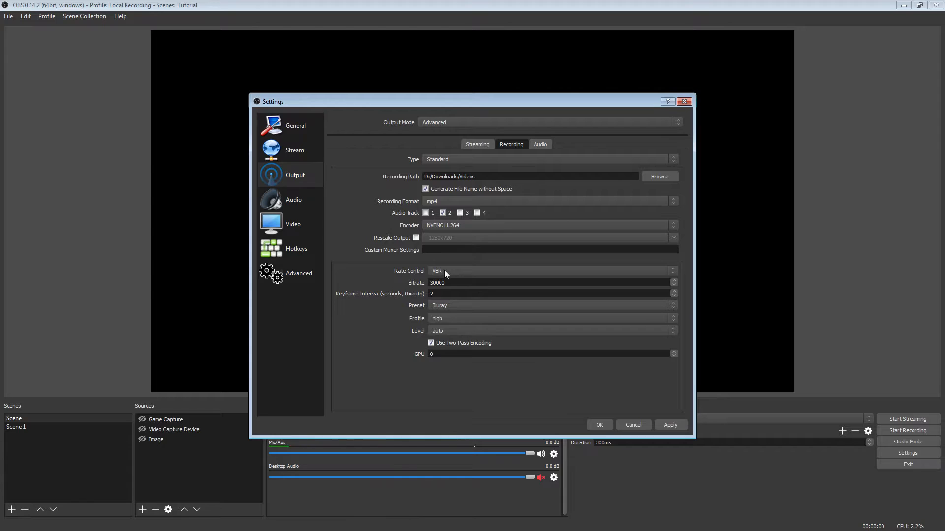
pyautogui.tripleClick(437, 282)
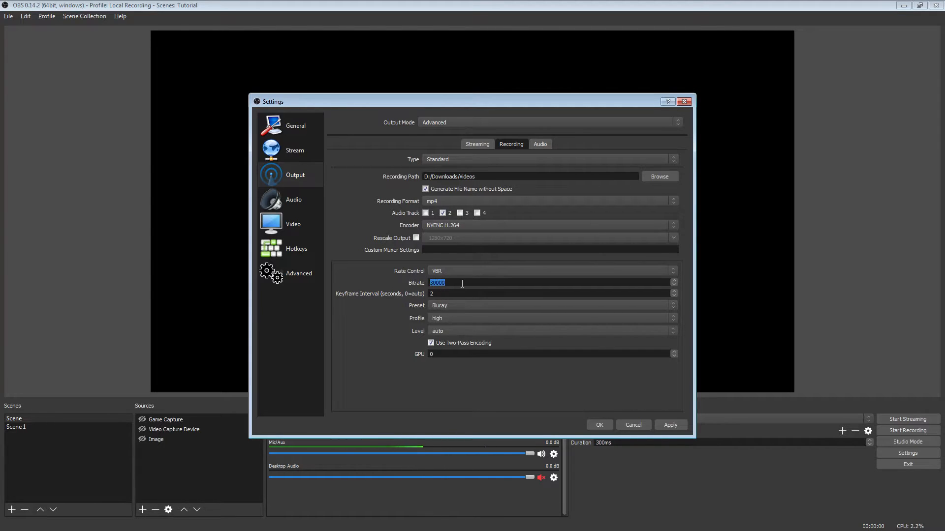
pyautogui.click(462, 283)
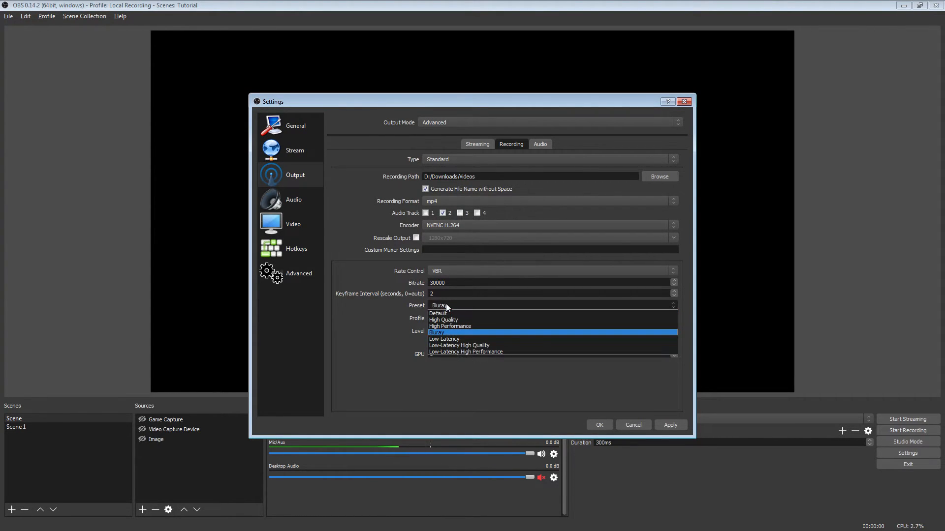
pyautogui.click(436, 332)
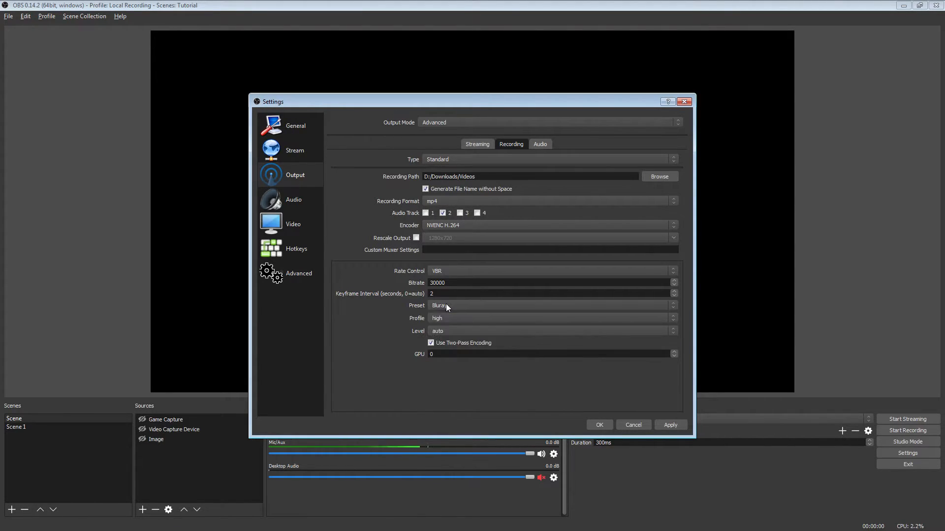
pyautogui.tripleClick(437, 282)
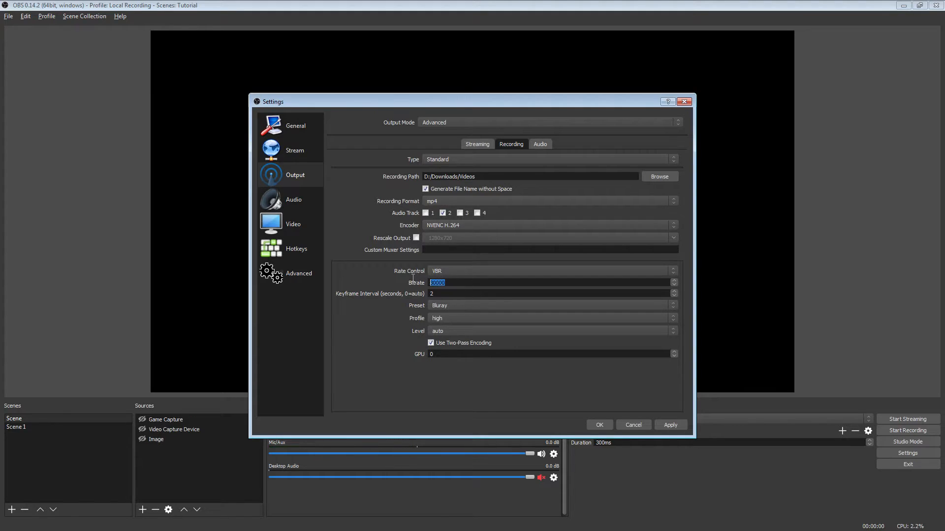
pyautogui.click(548, 293)
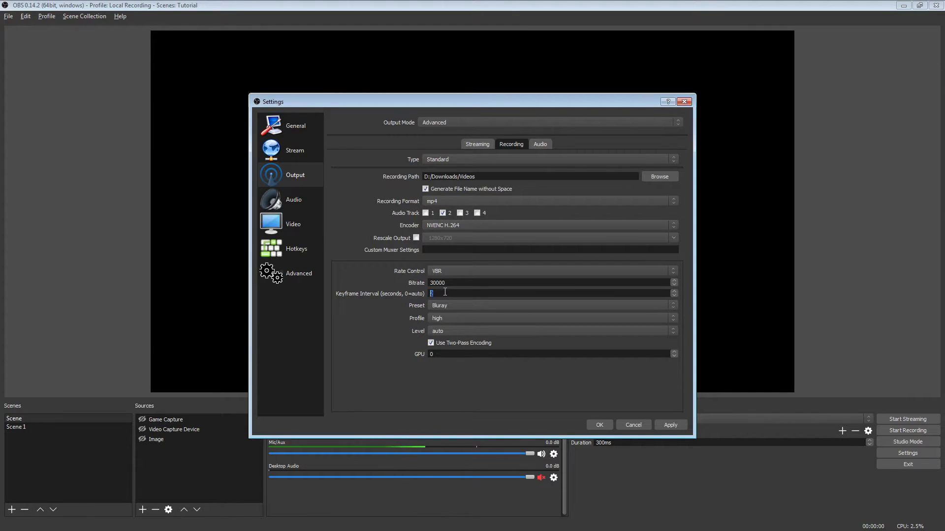
pyautogui.write('2')
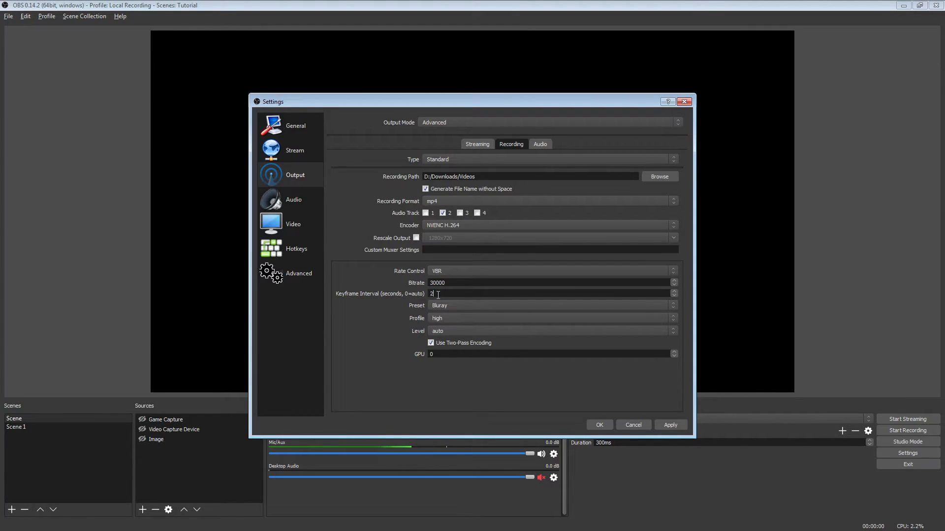
pyautogui.tripleClick(437, 283)
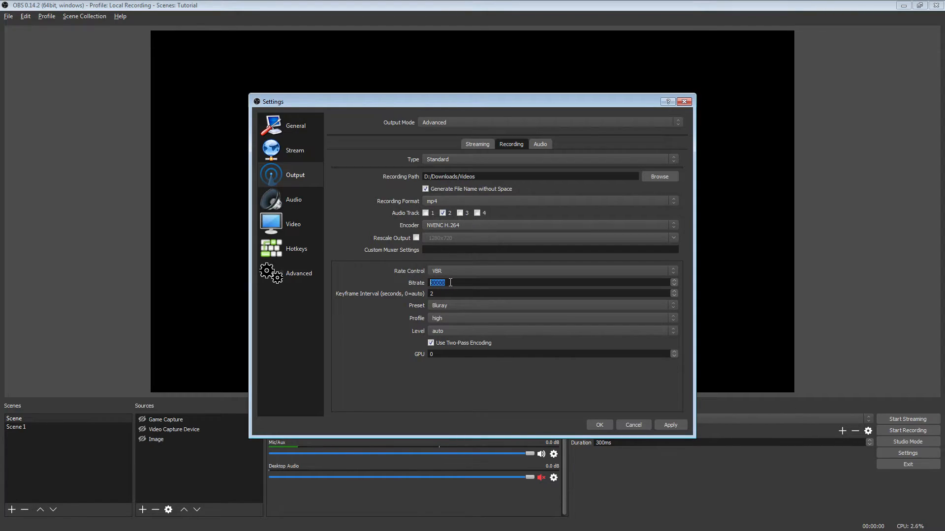
pyautogui.click(671, 305)
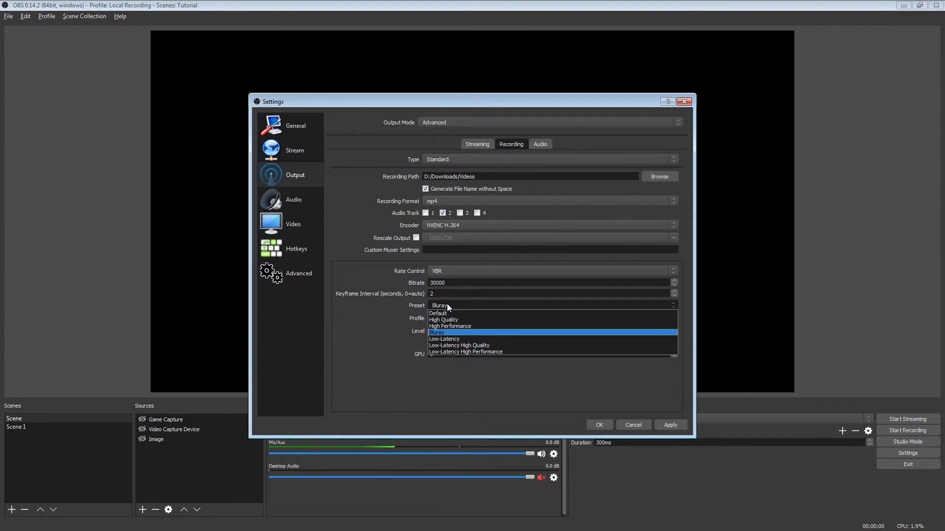
pyautogui.moveTo(464, 352)
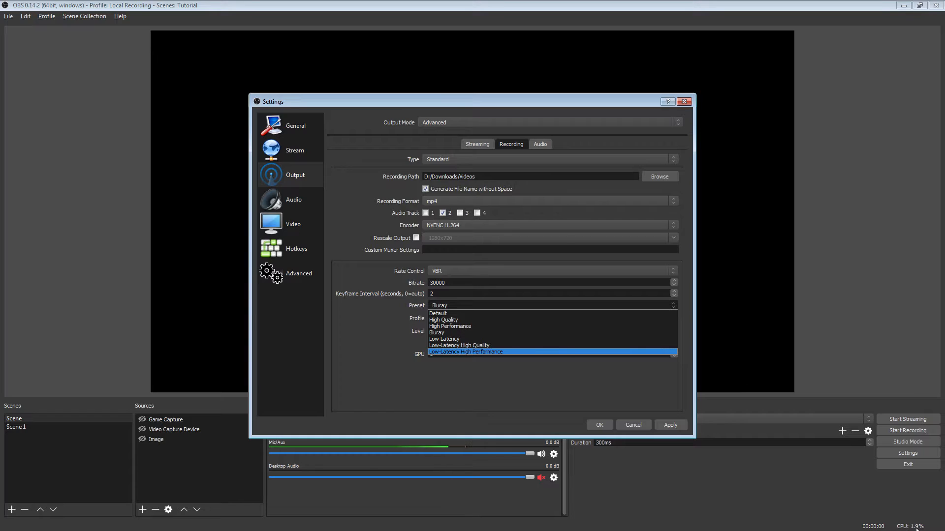
pyautogui.moveTo(676, 184)
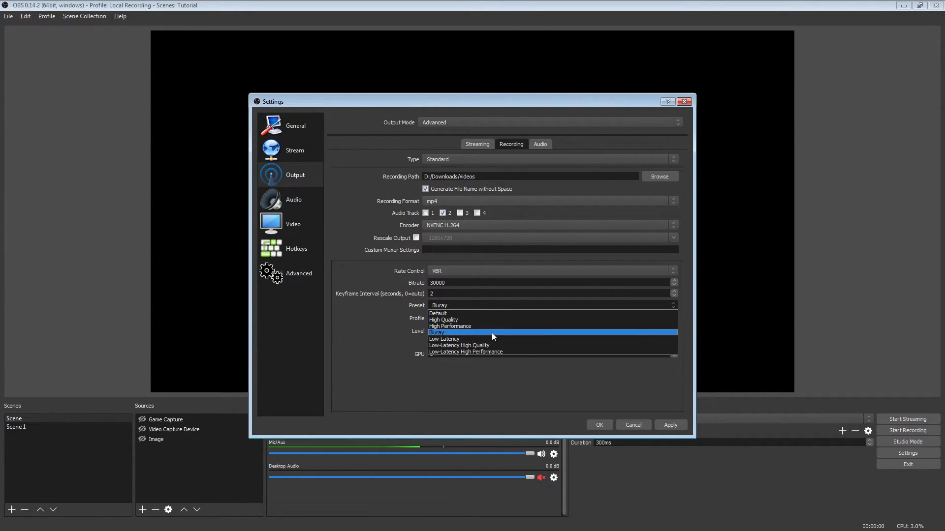
# Step: Choose Bluray as the encoder preset, leaving high profile and two-pass encoding
pyautogui.click(435, 333)
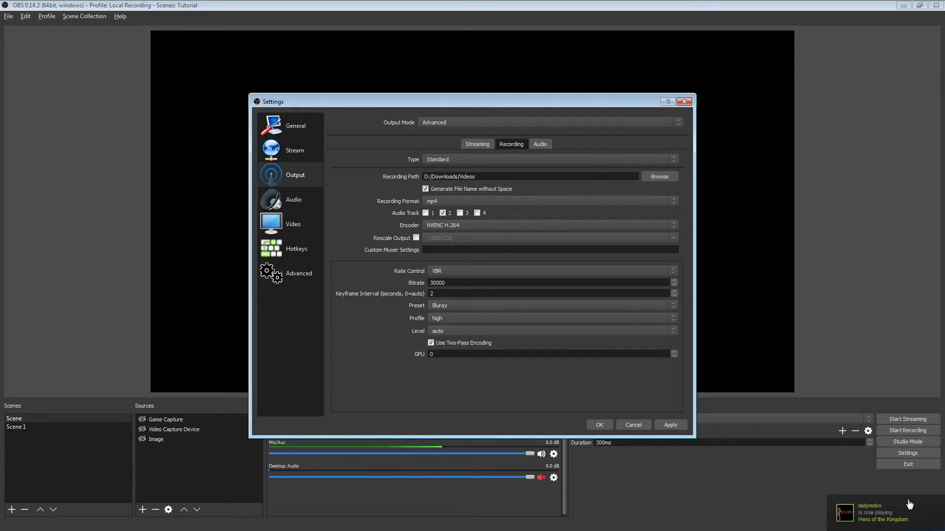
pyautogui.moveTo(593, 405)
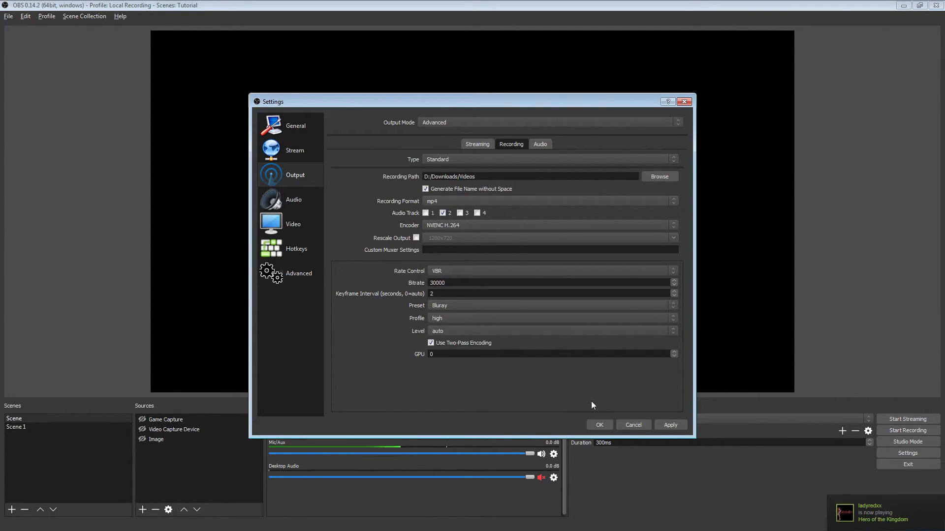
pyautogui.moveTo(478, 337)
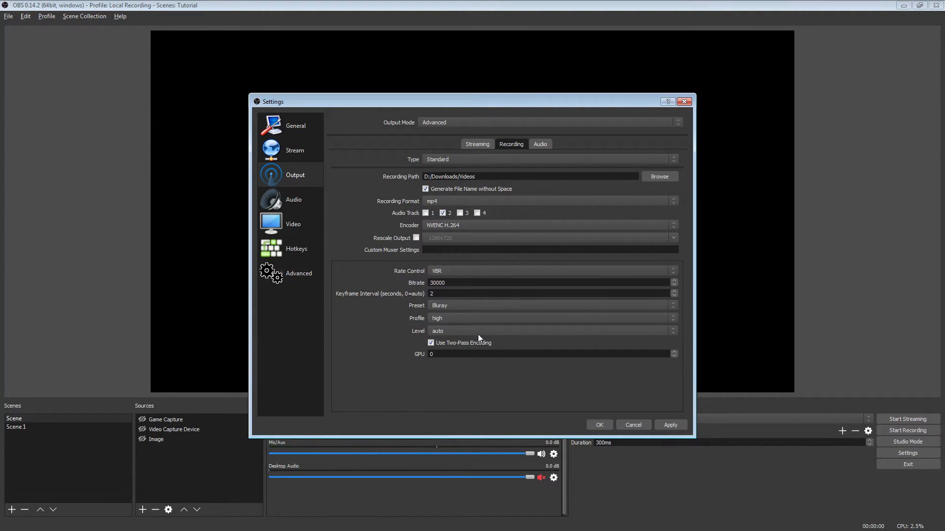
pyautogui.moveTo(446, 332)
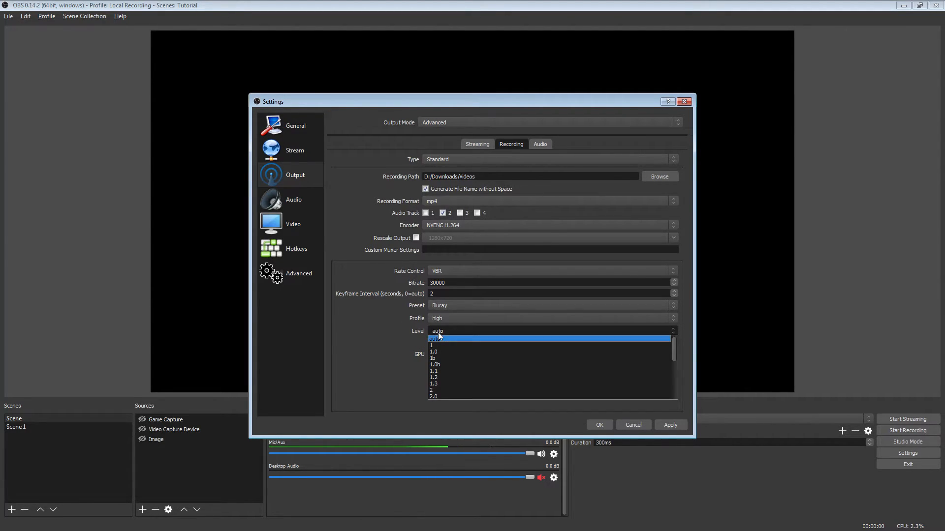
pyautogui.moveTo(439, 333)
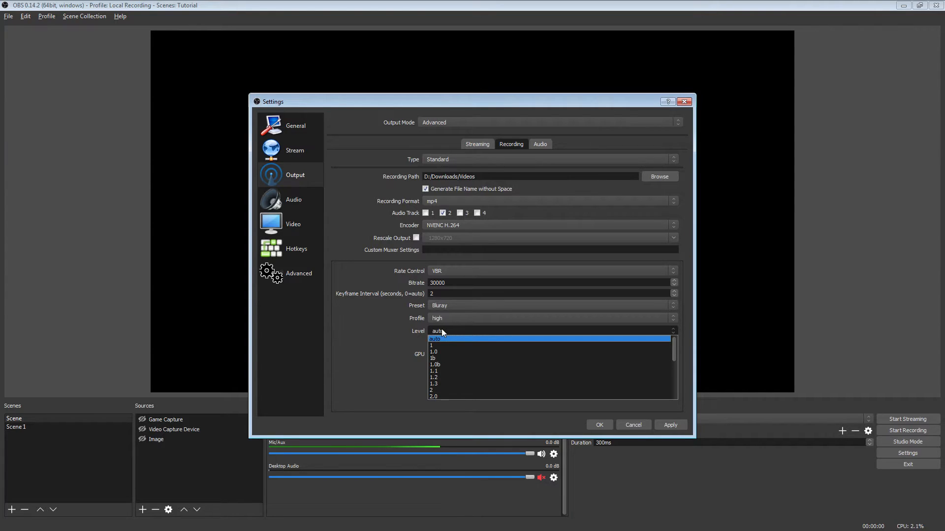
# Step: Keep the encoding level on auto and enter GPU 0
pyautogui.click(434, 338)
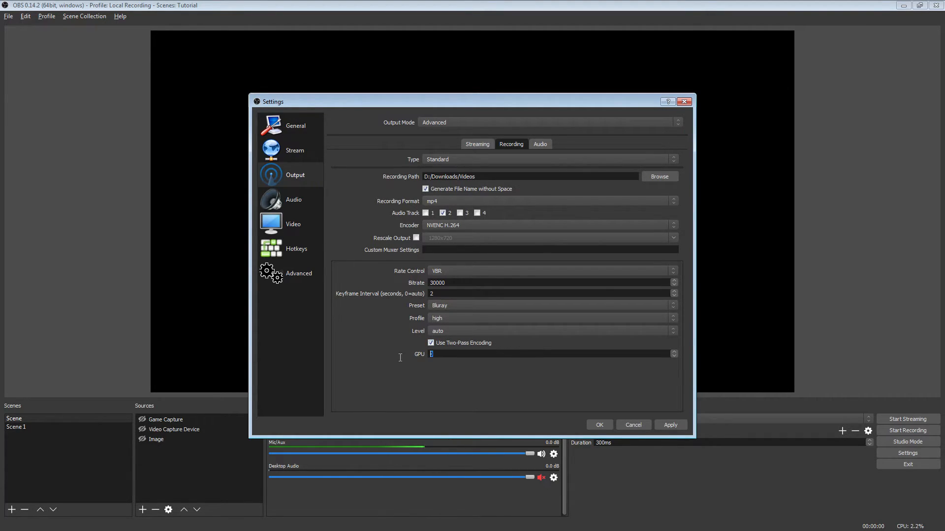
pyautogui.write('0')
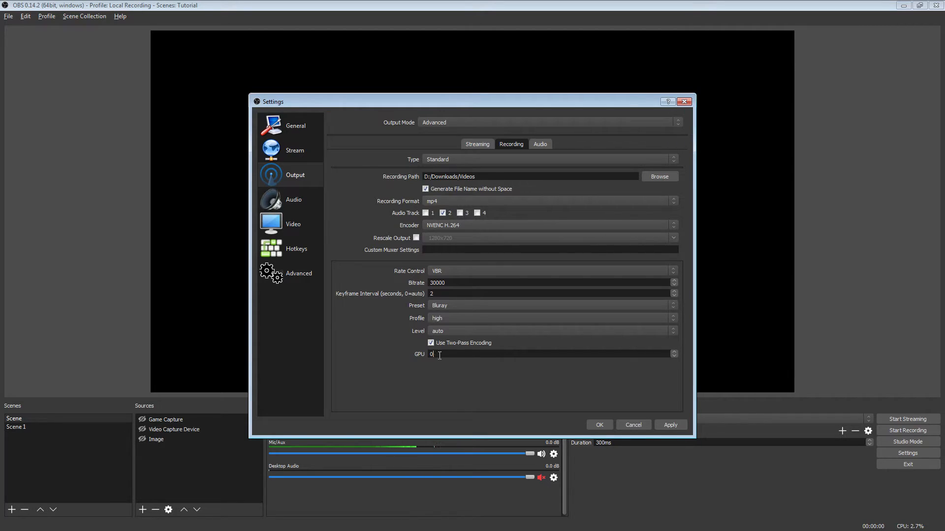
pyautogui.moveTo(491, 375)
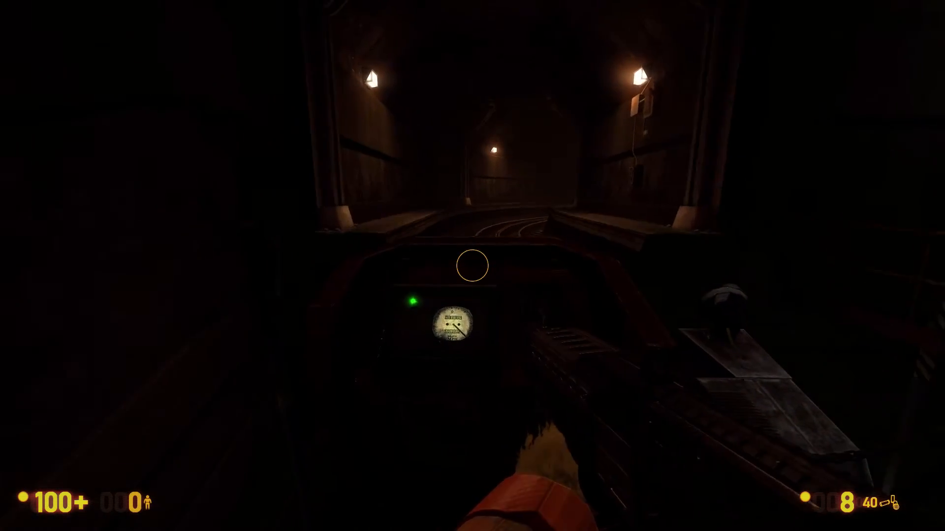
pyautogui.moveTo(472, 265)
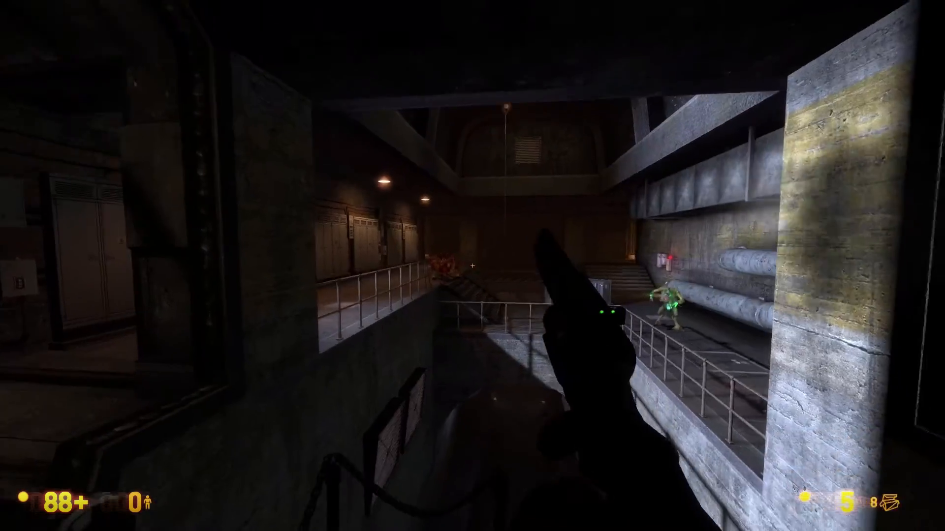
# Step: Play the Black Mesa clip to its pause menu, then exit fullscreen
pyautogui.click(472, 266)
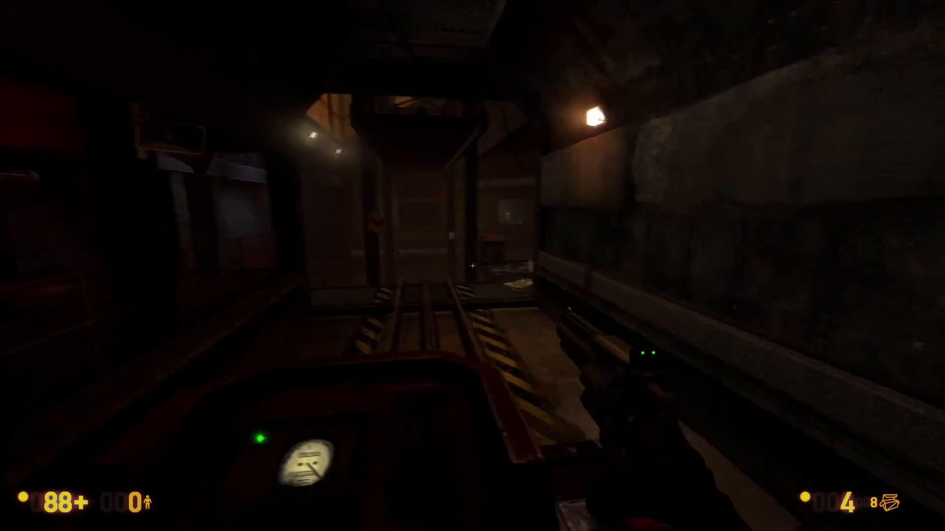
pyautogui.moveTo(473, 266)
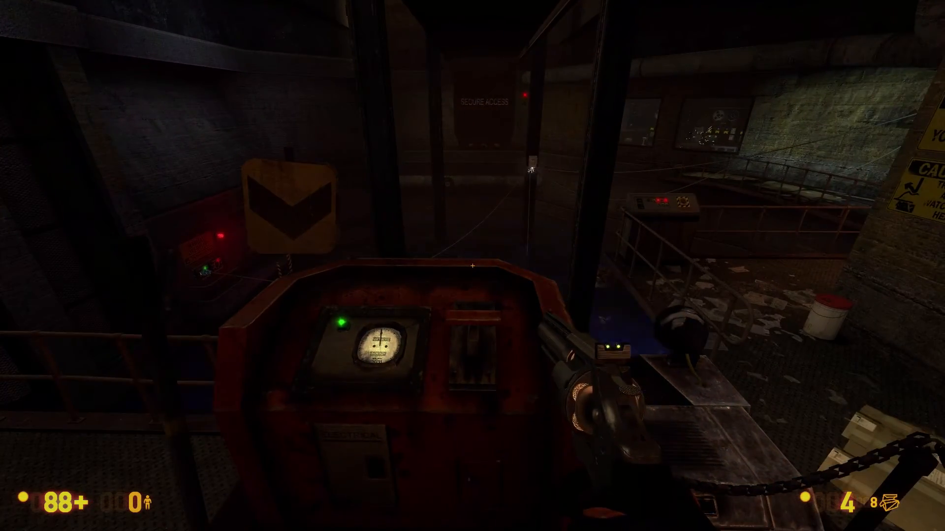
pyautogui.press('Escape')
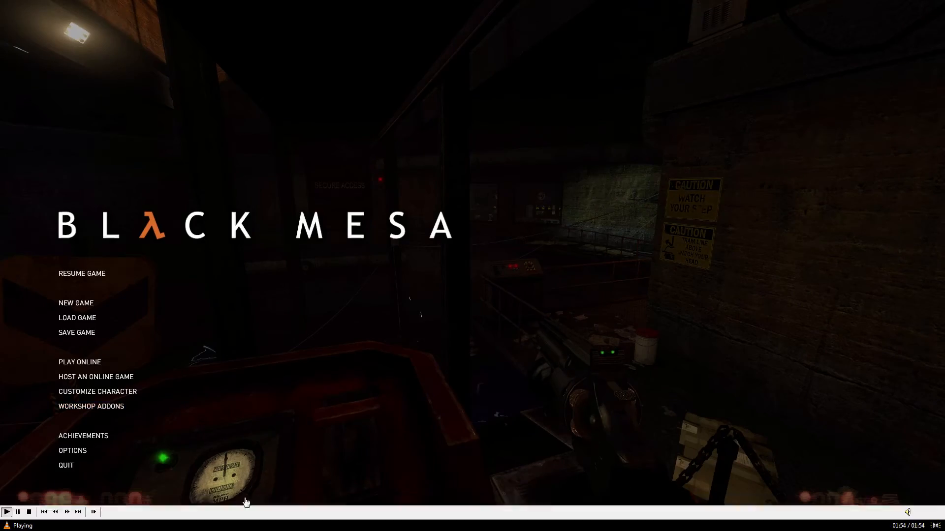
# Step: Return the Black Mesa footage to fullscreen and continue through tunnel and rail-car scenes
pyautogui.click(81, 273)
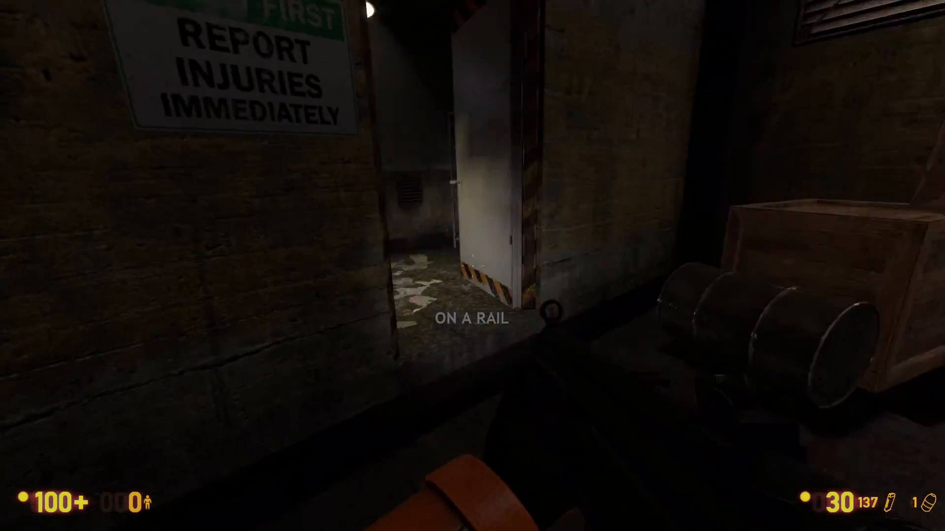
pyautogui.click(472, 266)
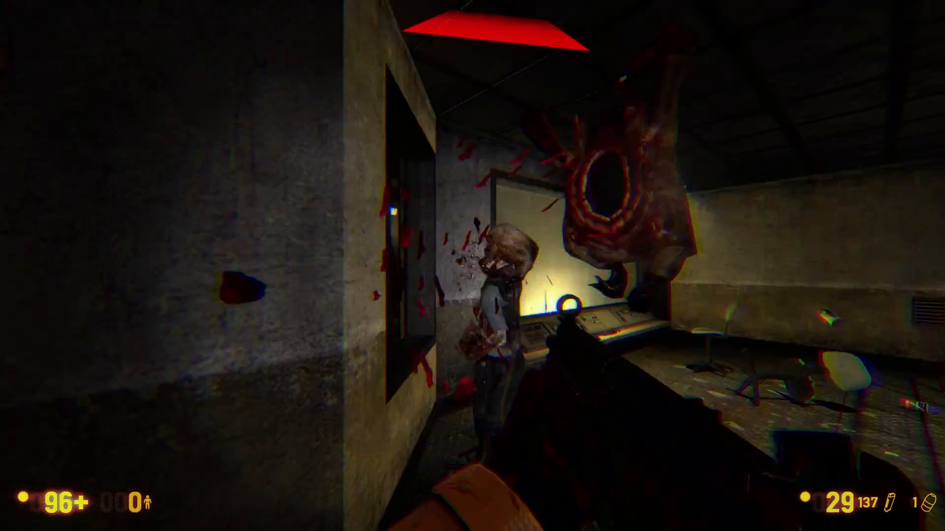
pyautogui.click(472, 266)
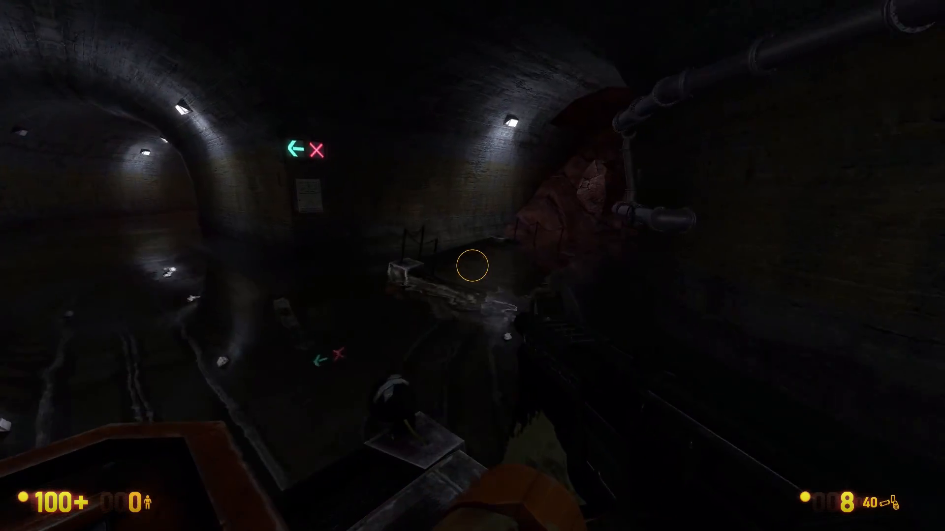
pyautogui.moveTo(472, 265)
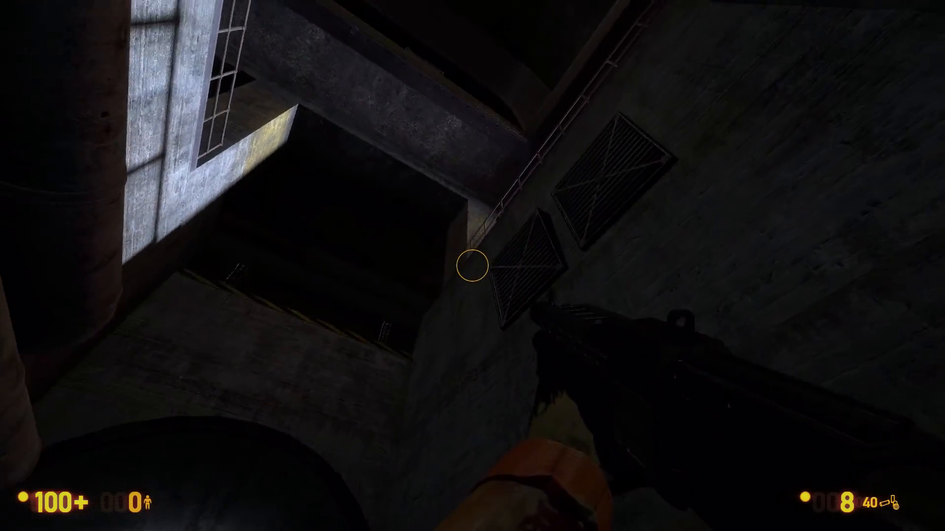
pyautogui.moveTo(472, 265)
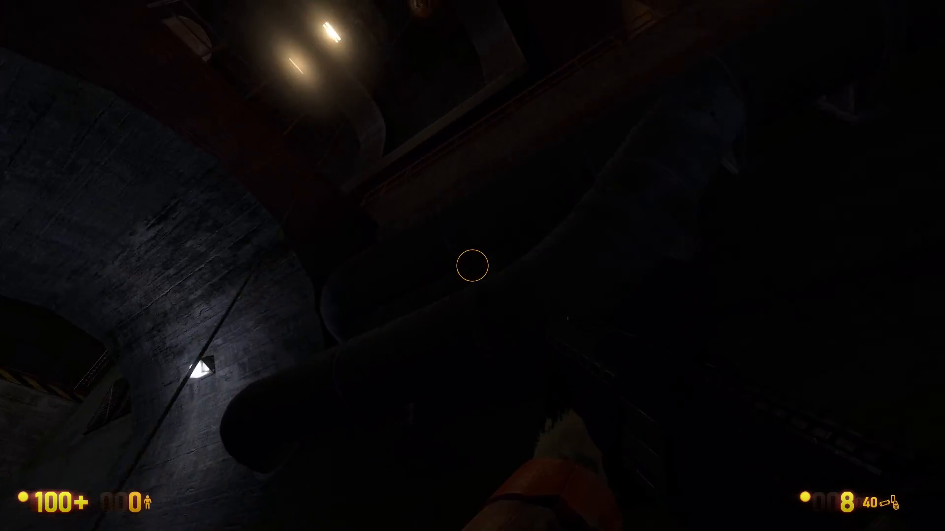